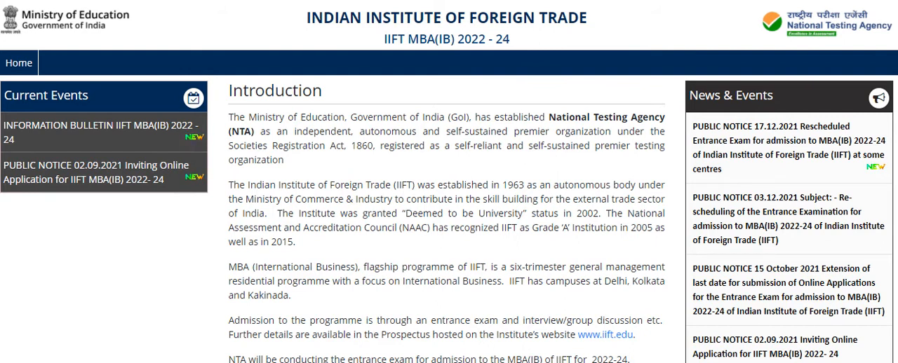
# Scroll the homepage down to the 'Display Question Paper and Answer Key Challenge' button.
pyautogui.scroll(-3)
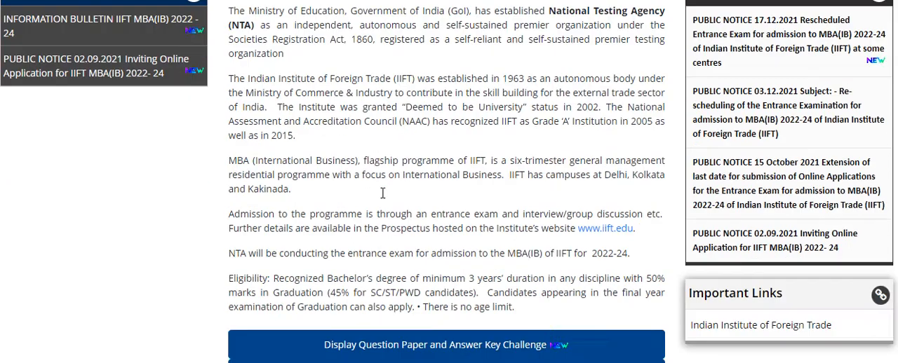
pyautogui.scroll(-3)
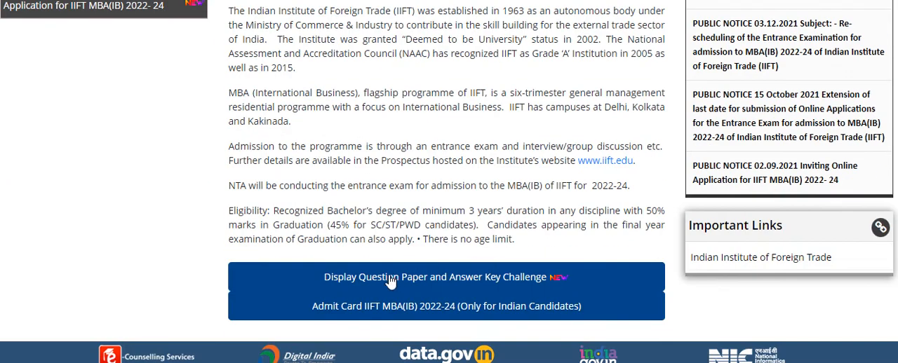
pyautogui.moveTo(451, 286)
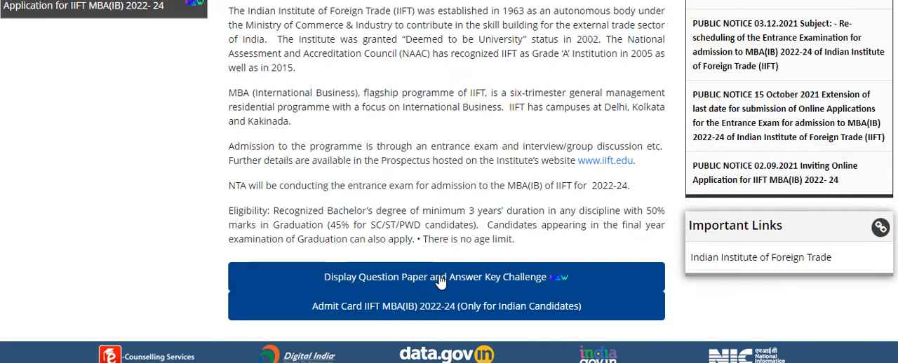
# Open 'Display Question Paper and Answer Key Challenge' to reach the Login Options page.
pyautogui.click(446, 306)
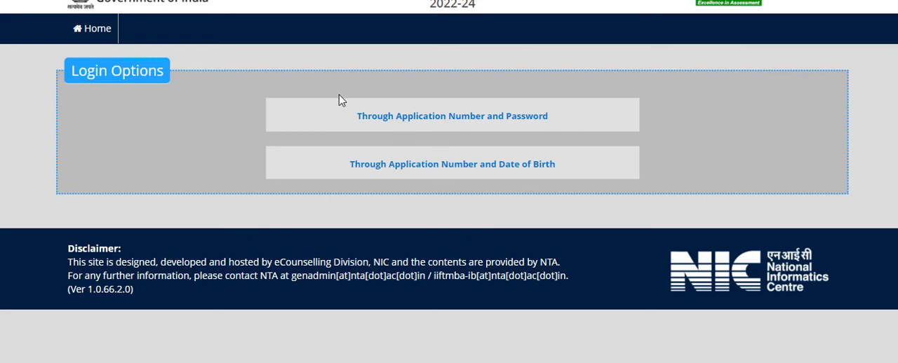
pyautogui.moveTo(305, 103)
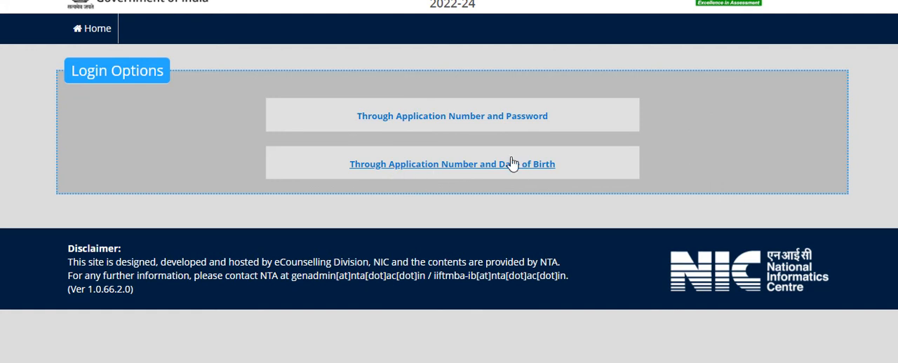
pyautogui.rightClick(452, 116)
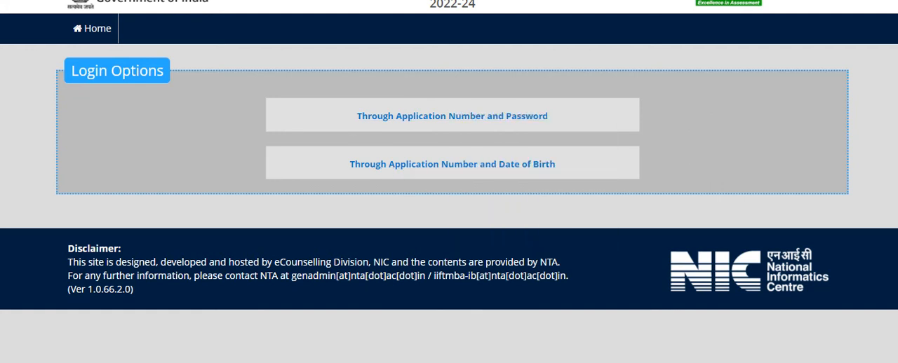
pyautogui.moveTo(595, 12)
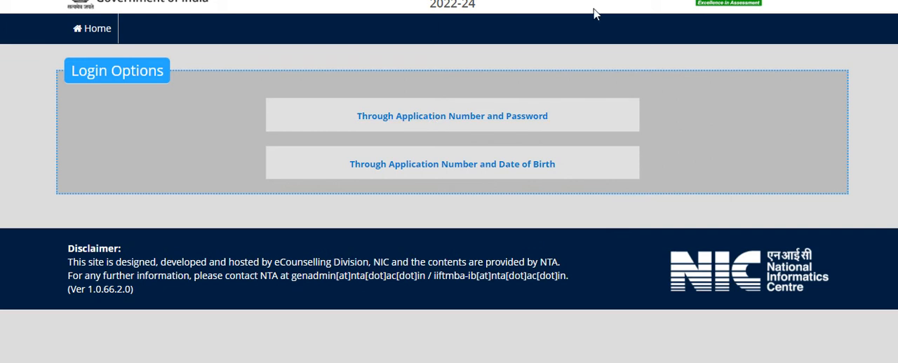
pyautogui.click(452, 115)
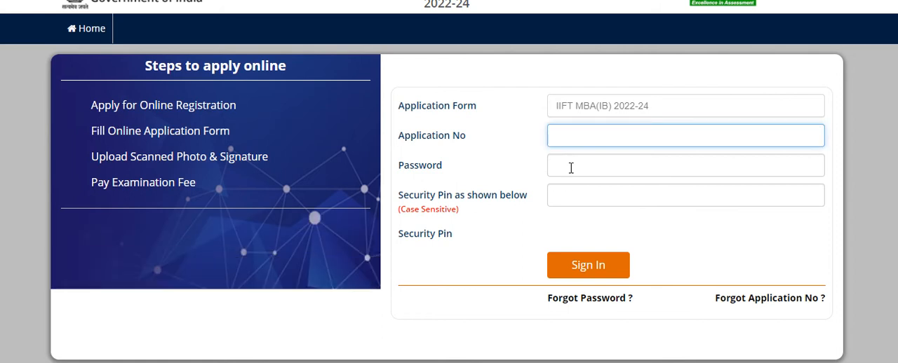
pyautogui.click(685, 165)
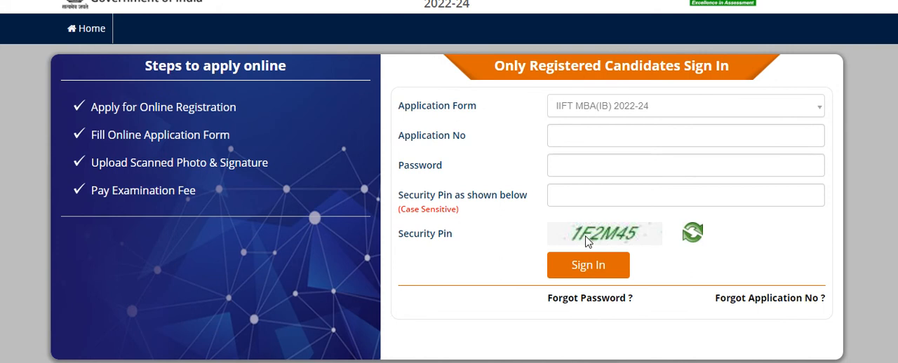
pyautogui.moveTo(620, 274)
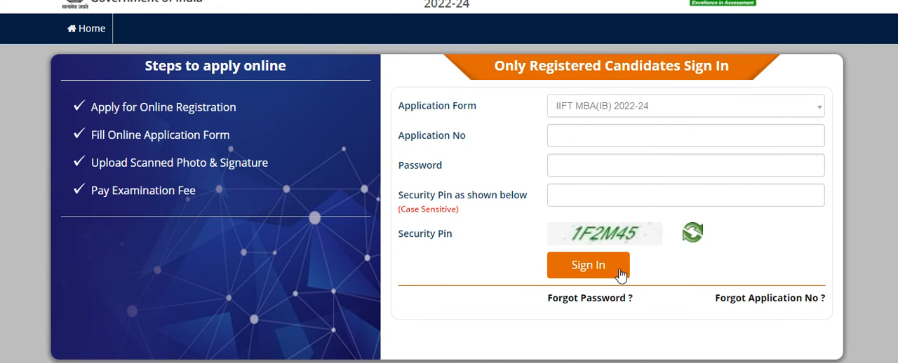
pyautogui.moveTo(649, 158)
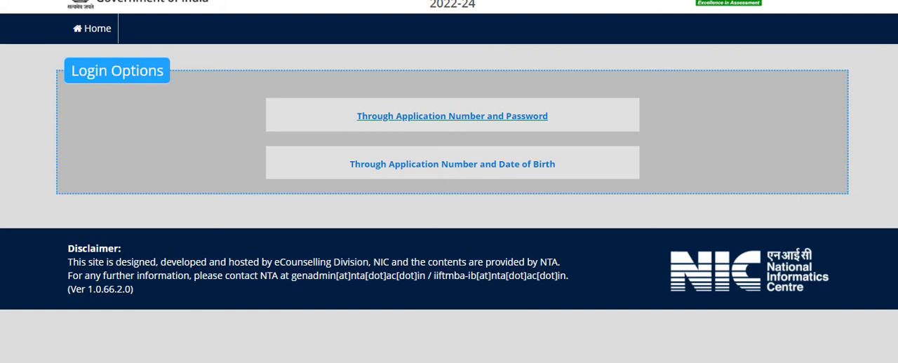
pyautogui.click(452, 116)
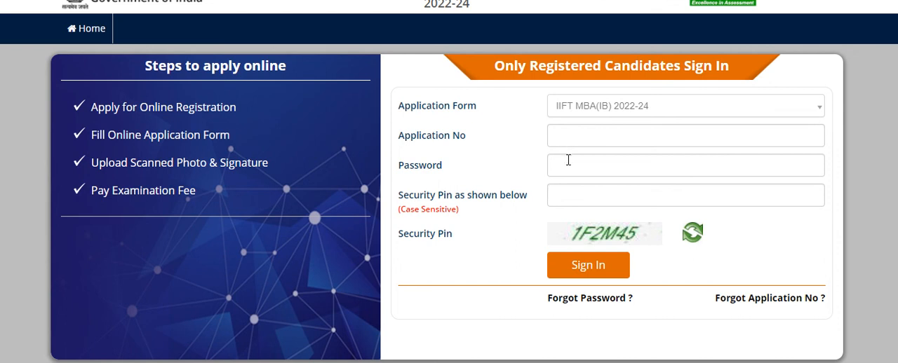
pyautogui.moveTo(555, 230)
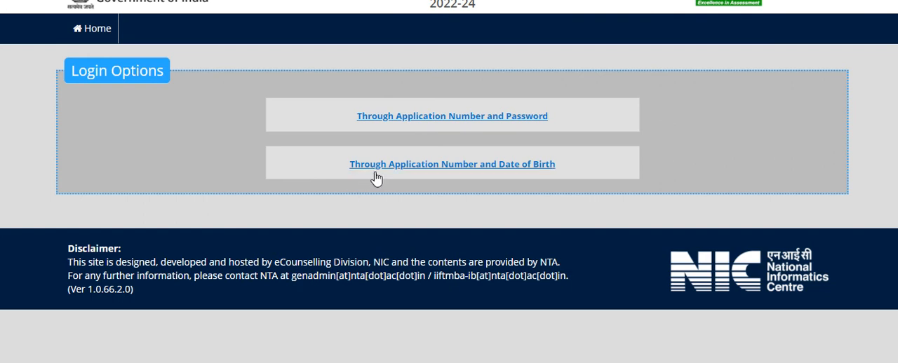
pyautogui.rightClick(451, 164)
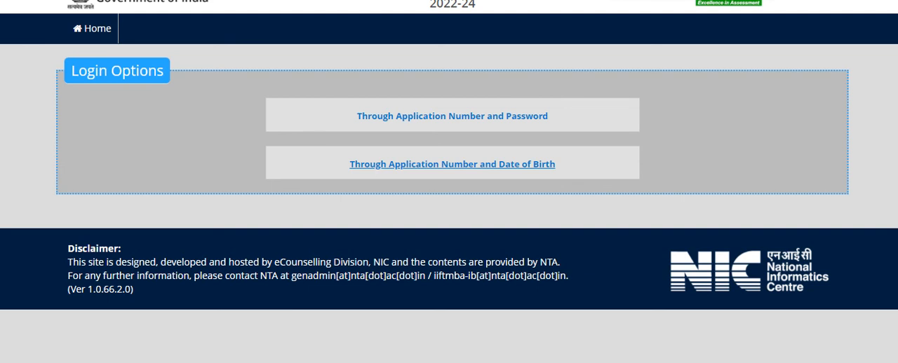
# Choose 'Through Application Number and Date of Birth' and focus the Application No field.
pyautogui.click(451, 164)
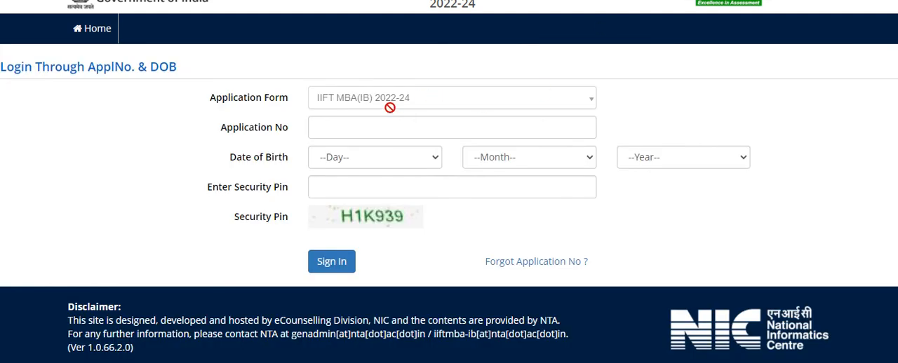
pyautogui.click(452, 127)
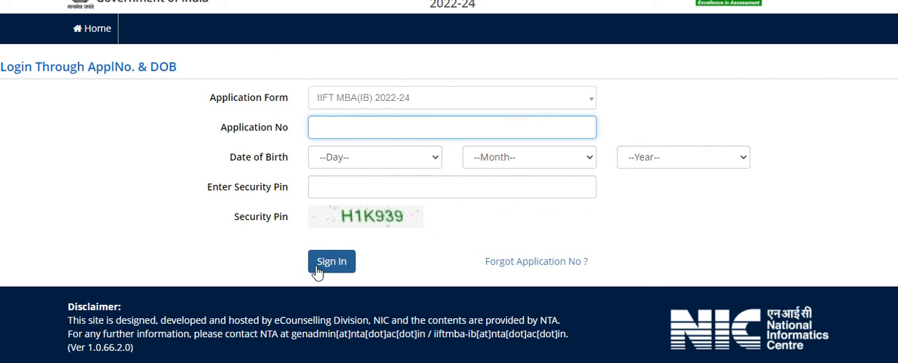
pyautogui.moveTo(482, 181)
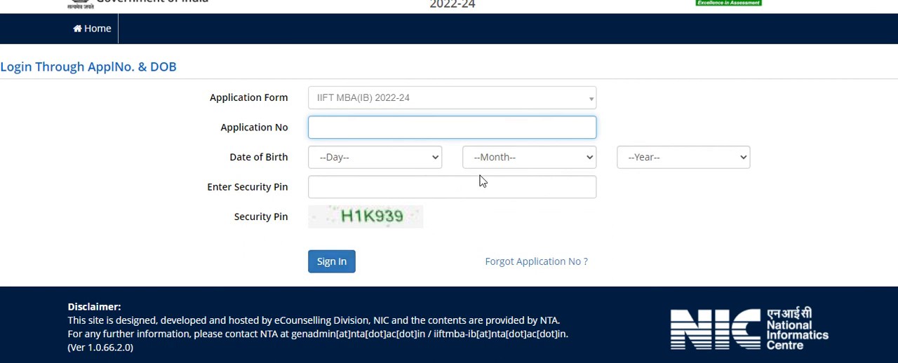
pyautogui.moveTo(479, 232)
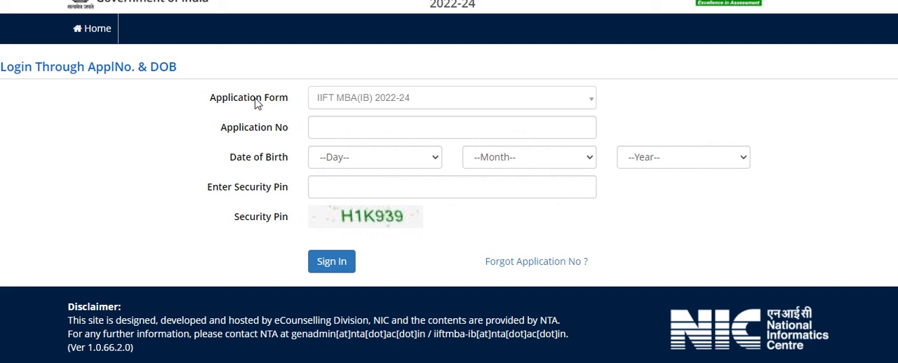
pyautogui.moveTo(378, 59)
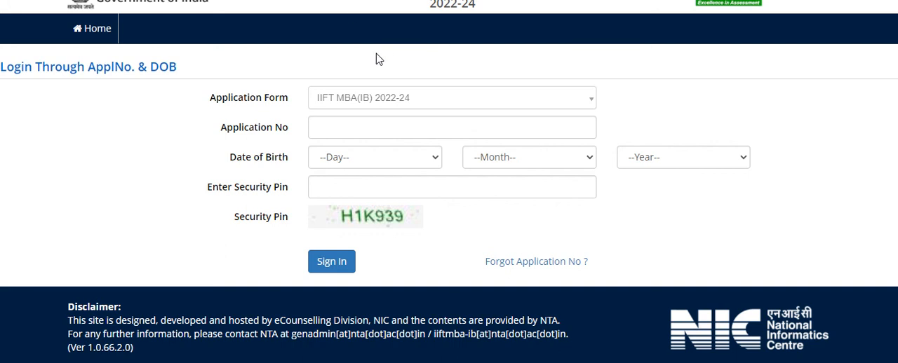
pyautogui.moveTo(403, 27)
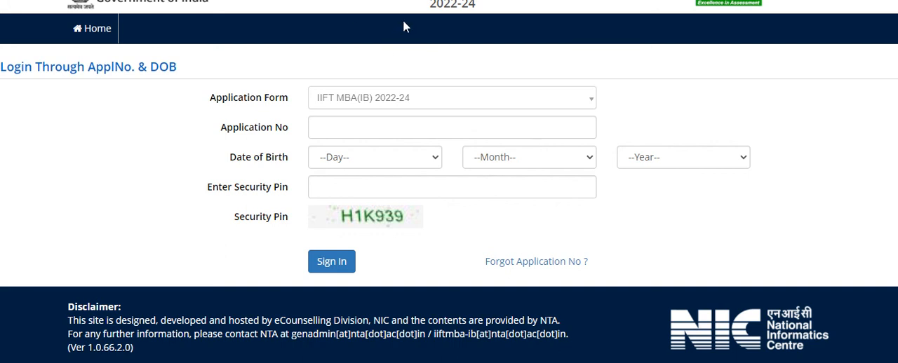